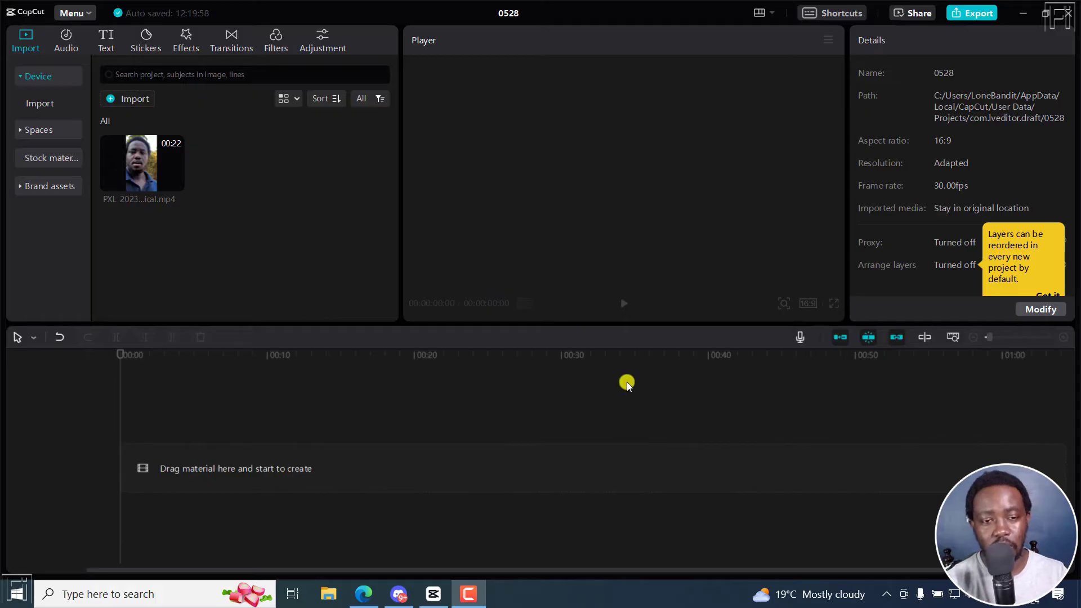
pyautogui.moveTo(176, 185)
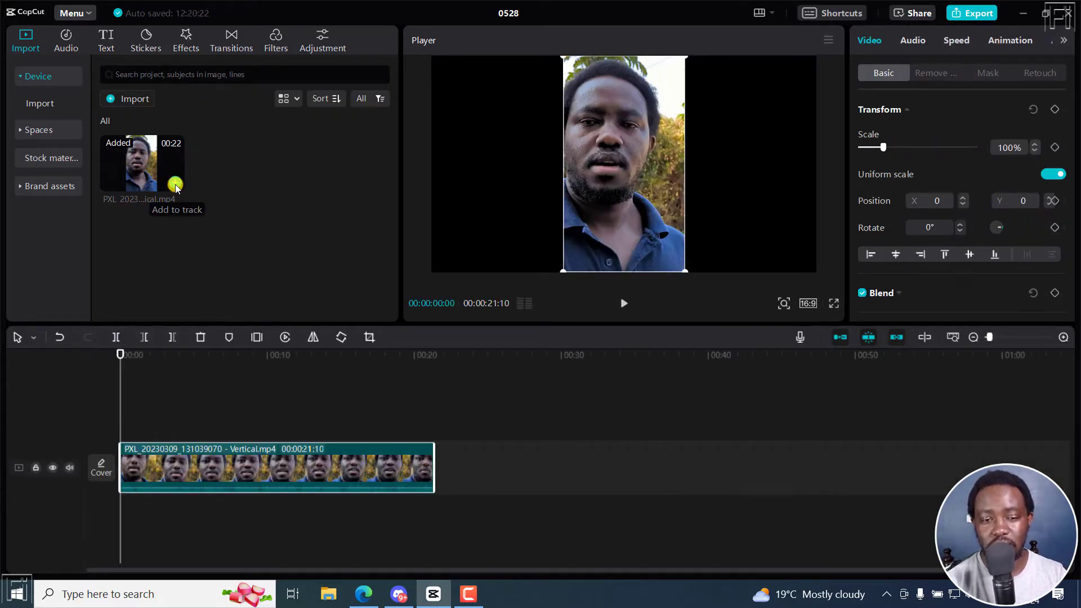
pyautogui.moveTo(344, 432)
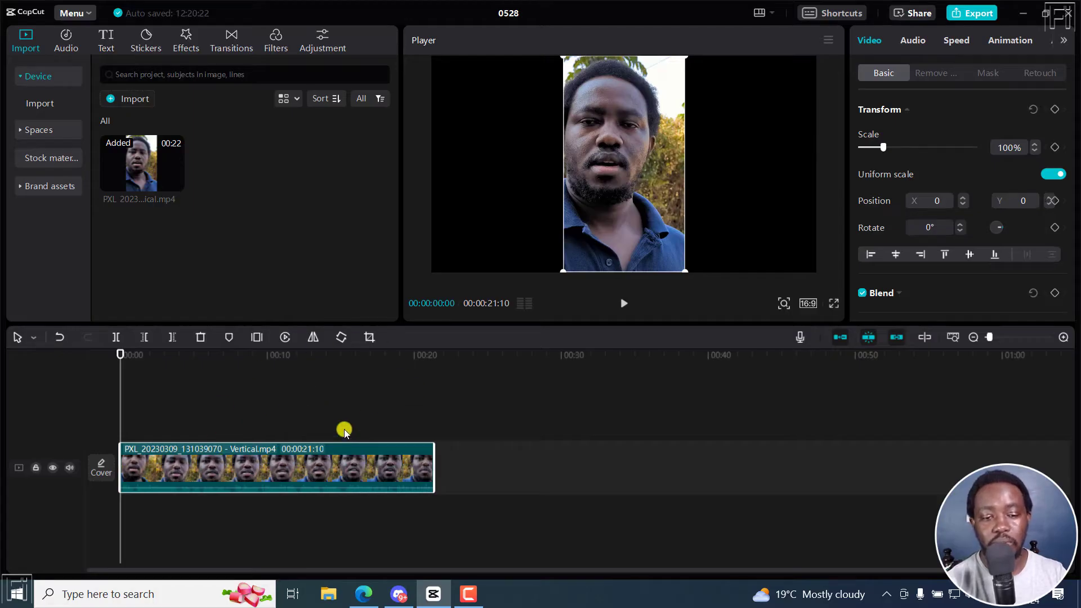
pyautogui.moveTo(837, 152)
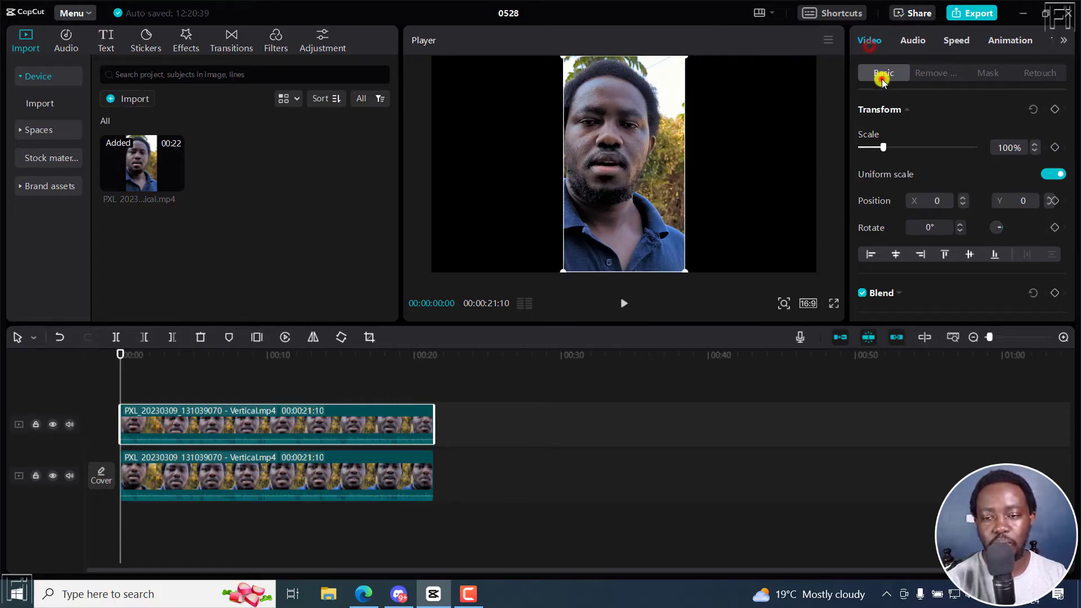
# Scroll the Video > Basic panel down to reach the Canvas section.
pyautogui.scroll(-3)
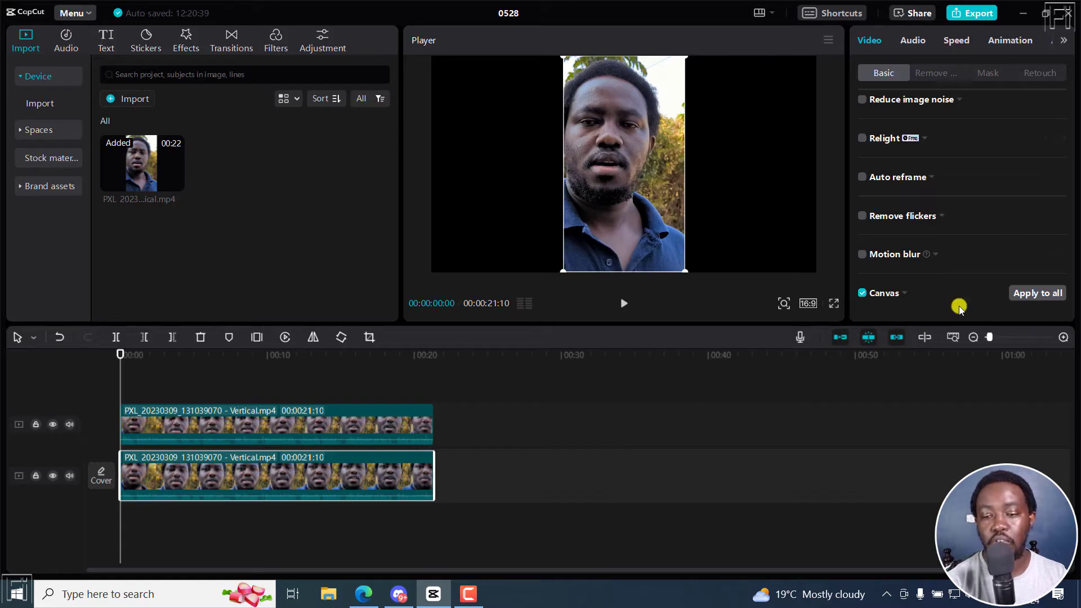
pyautogui.moveTo(437, 383)
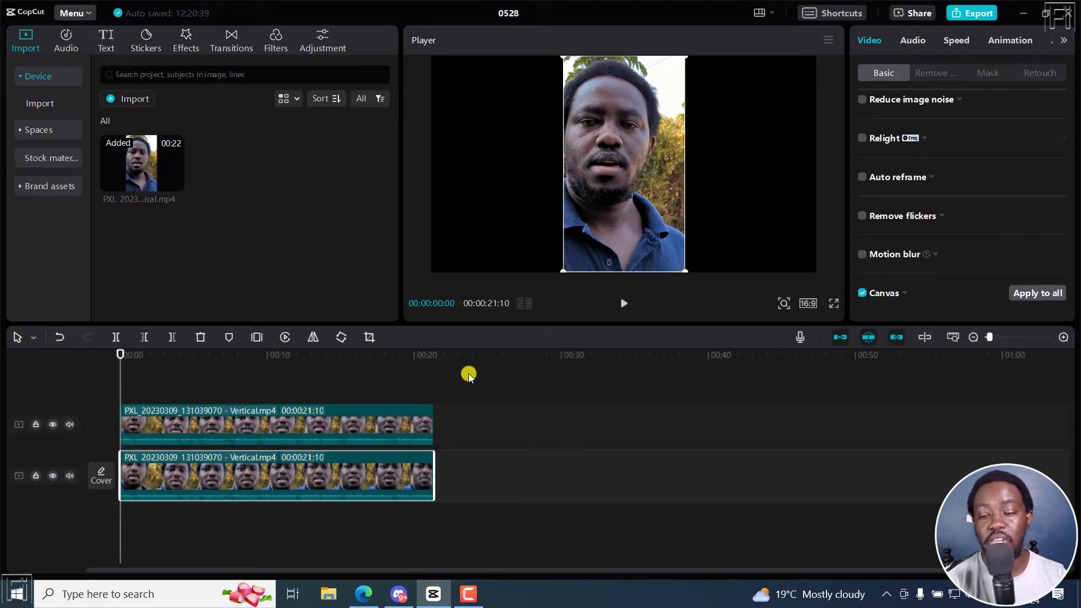
# Delete the duplicate top clip and select the remaining vertical clip to show its settings.
pyautogui.click(301, 425)
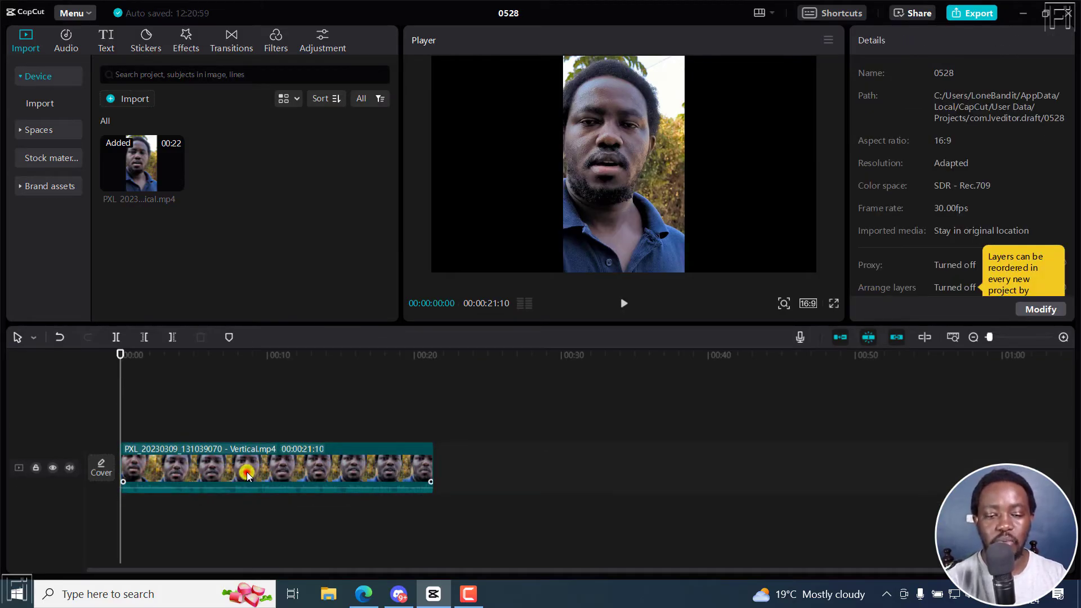
pyautogui.click(247, 469)
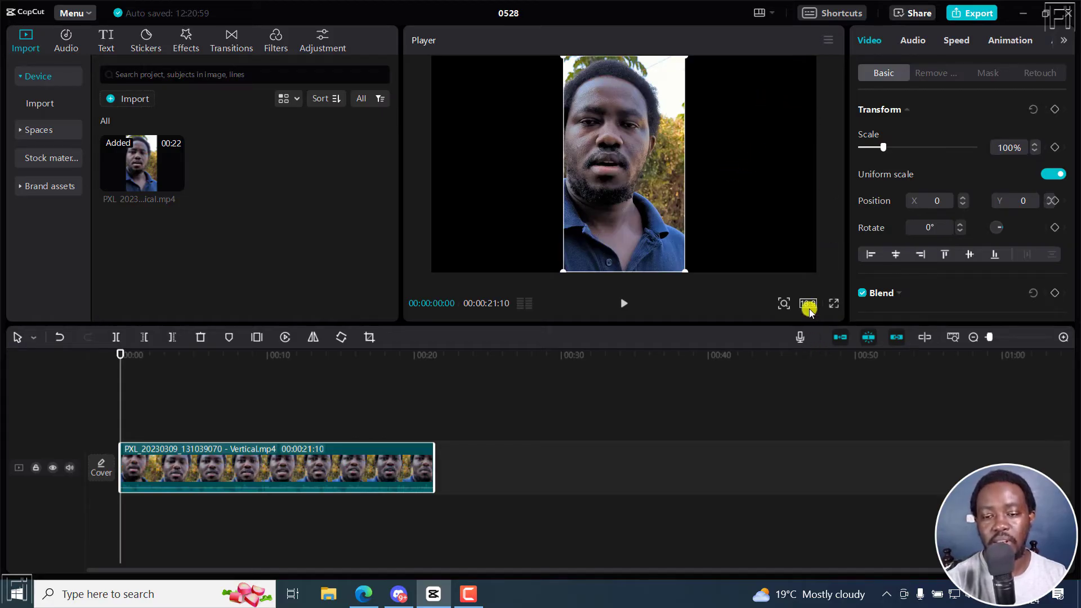
pyautogui.click(807, 303)
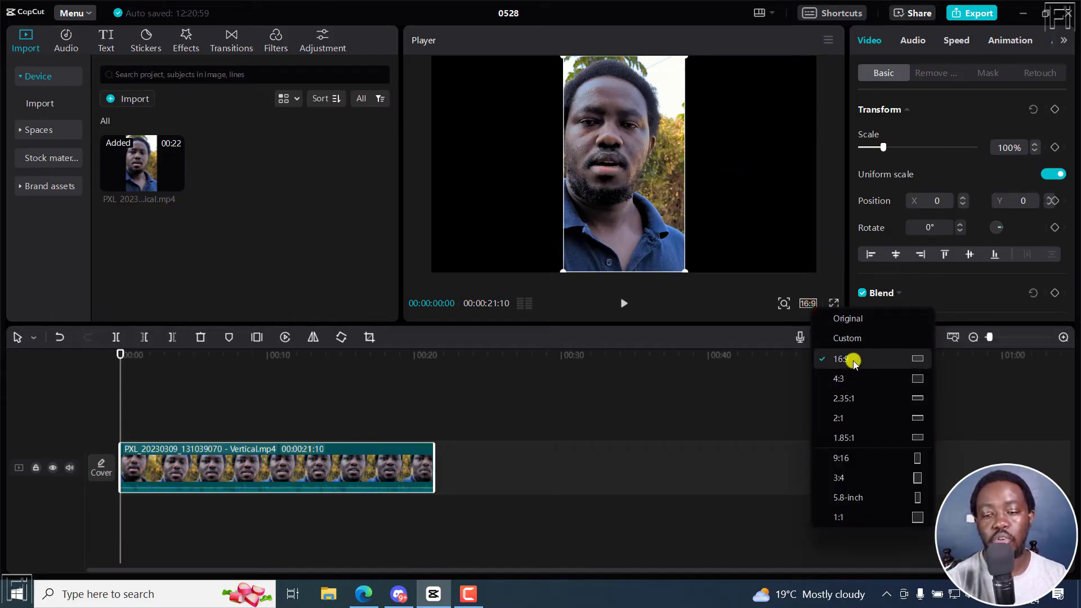
pyautogui.moveTo(766, 227)
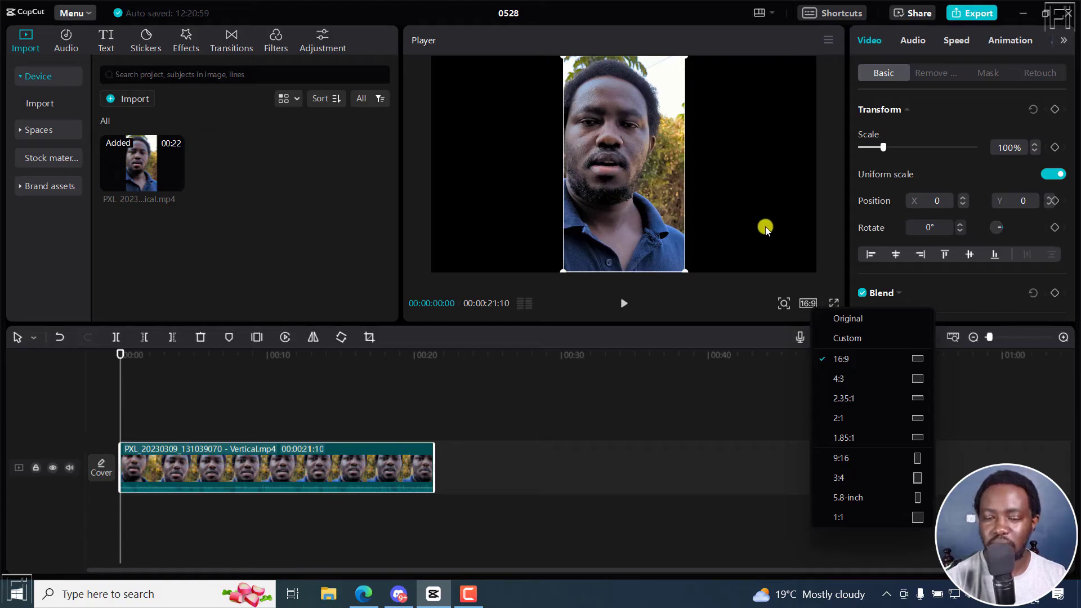
pyautogui.moveTo(990, 263)
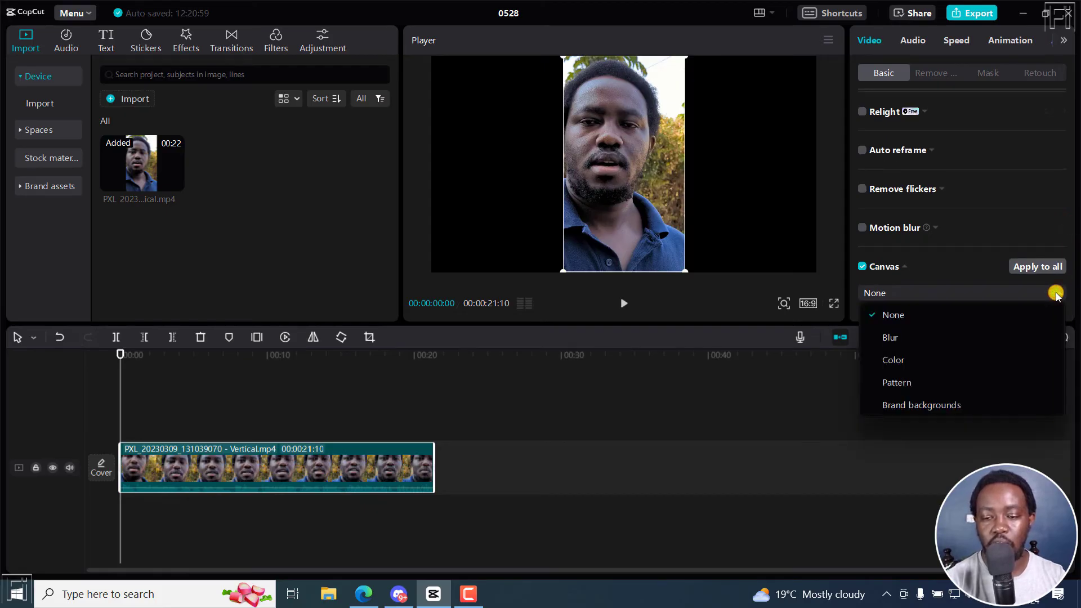
pyautogui.moveTo(893, 359)
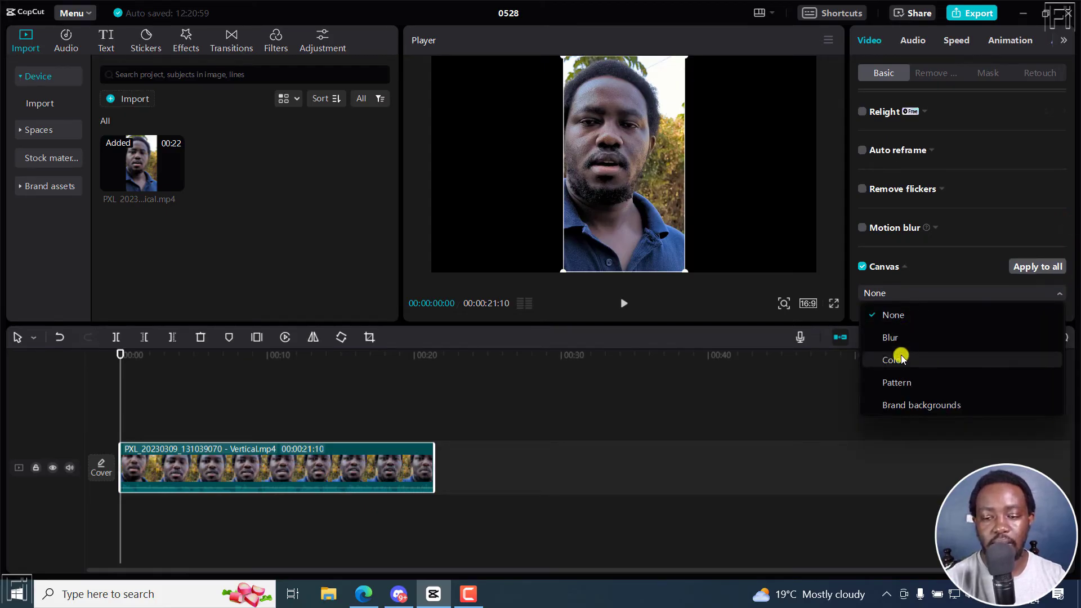
pyautogui.moveTo(945, 405)
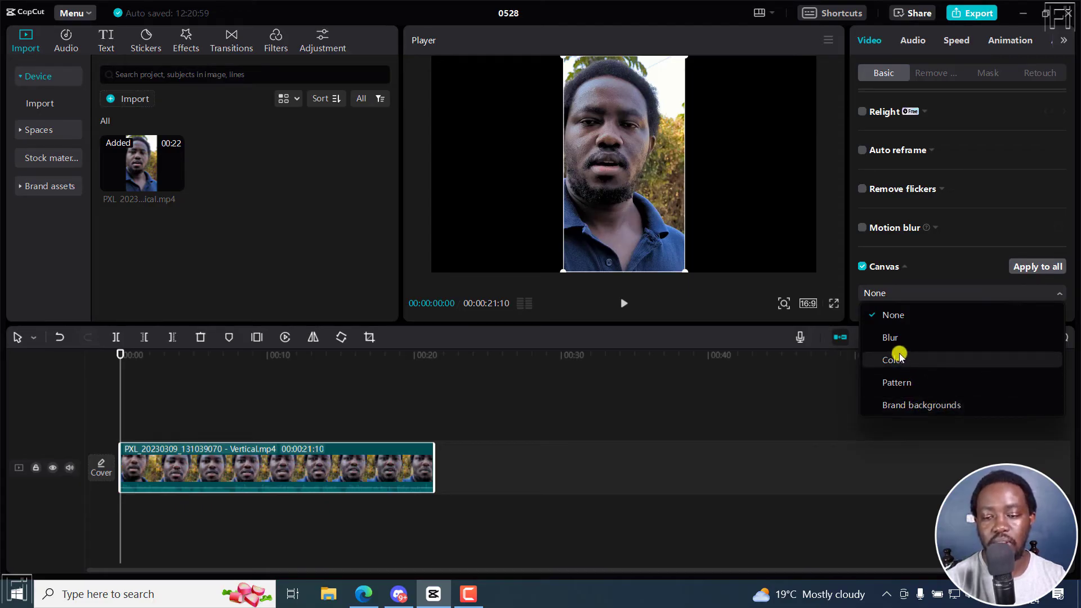
# Set the clip's Canvas background to Blur and bring the blur strength options into view.
pyautogui.click(890, 337)
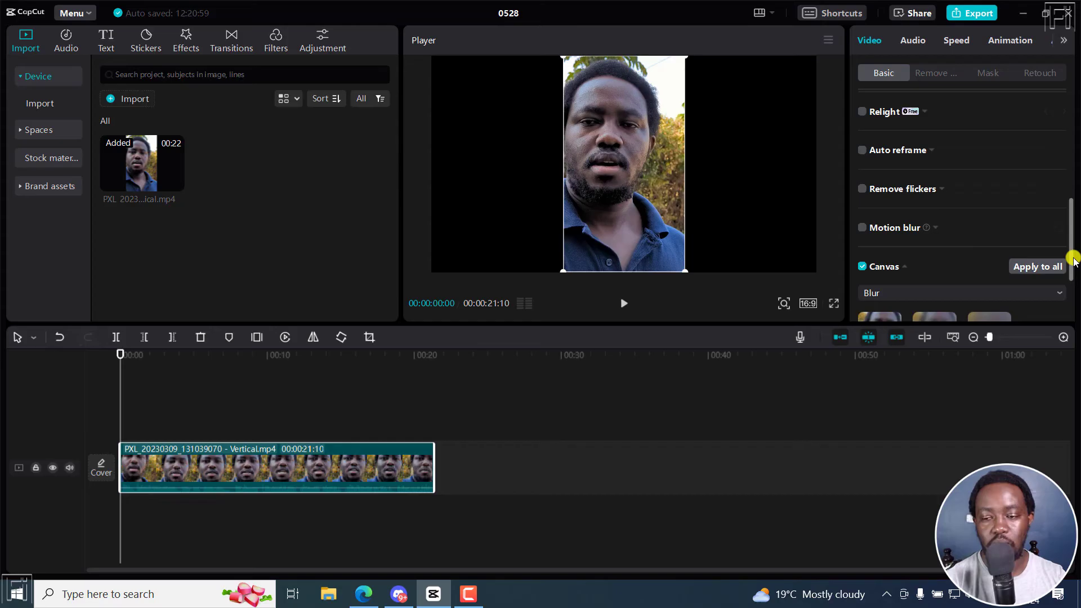
pyautogui.scroll(-3)
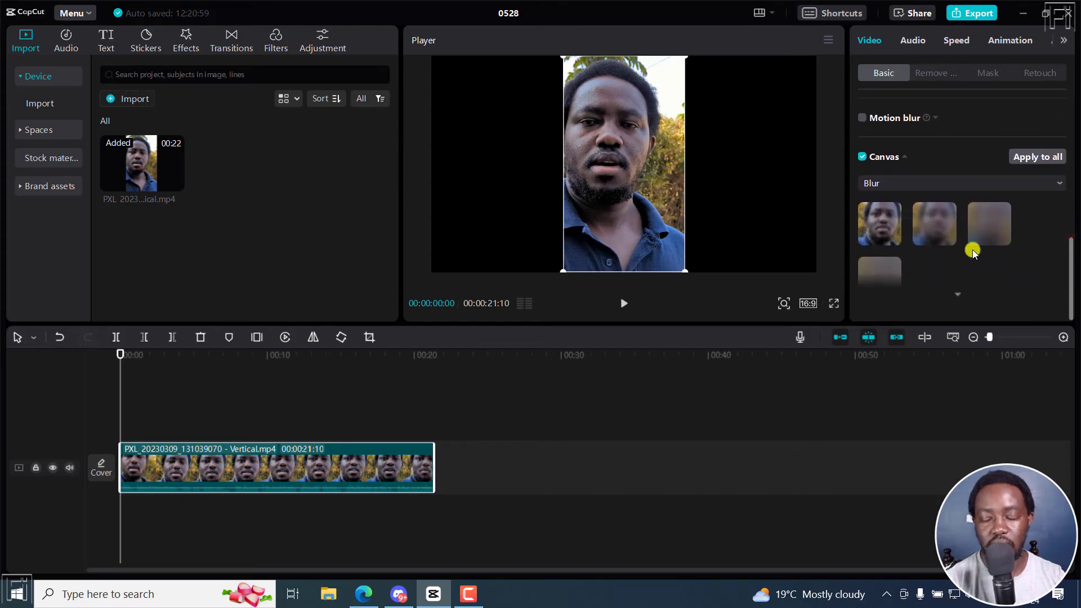
# Choose the fourth (heaviest) blur level and apply it to all clips.
pyautogui.click(988, 223)
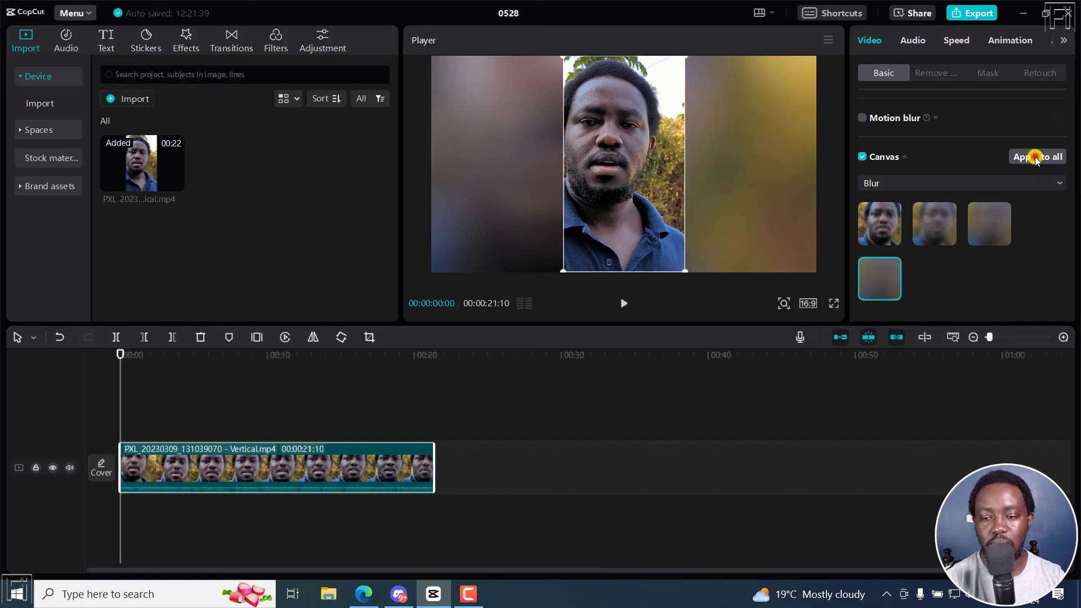
pyautogui.click(1037, 157)
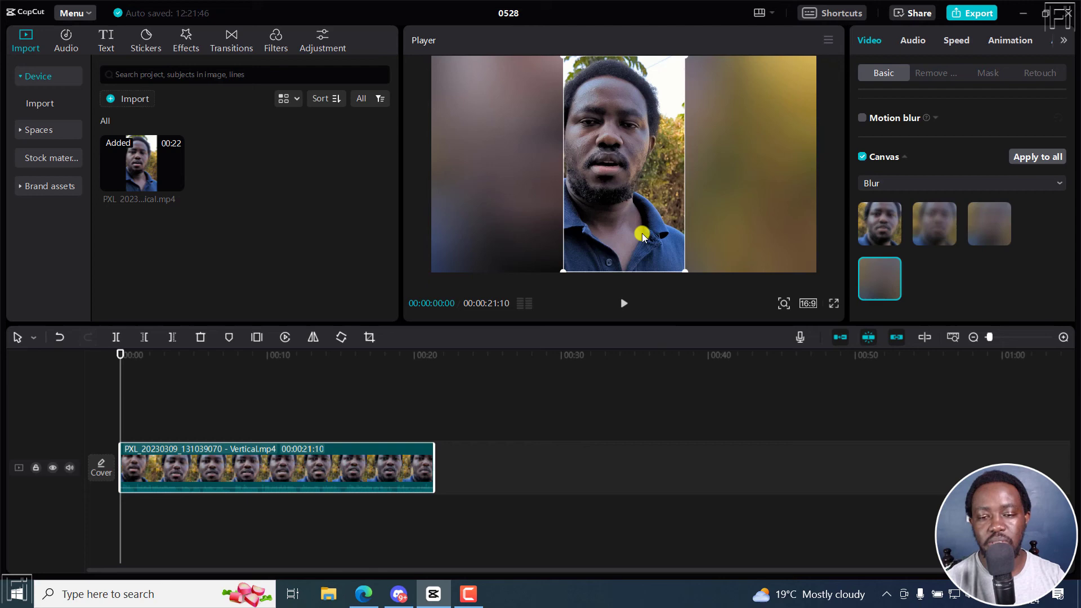
pyautogui.moveTo(646, 591)
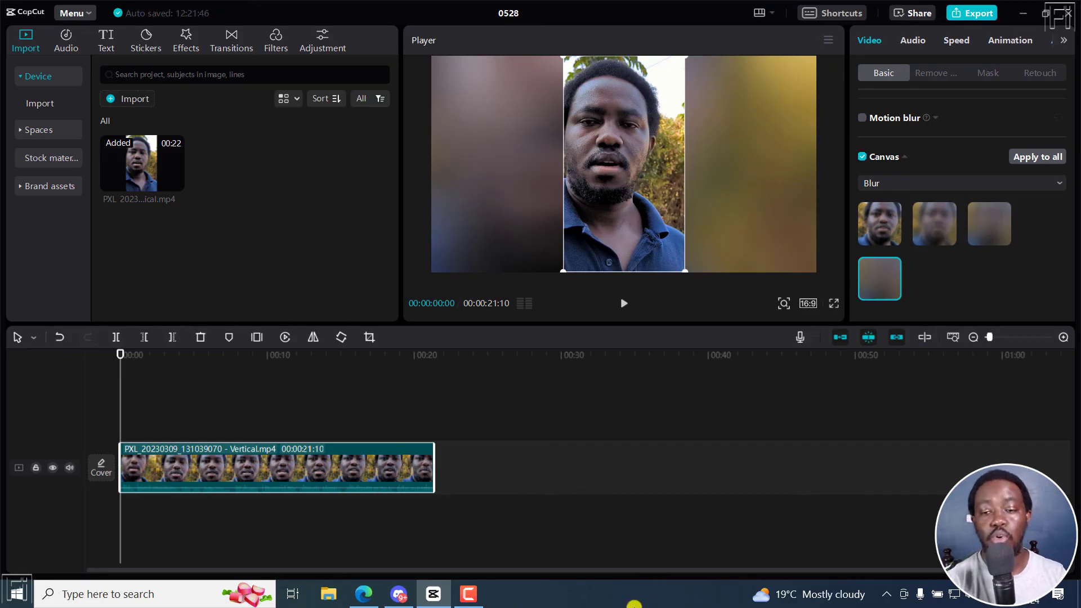
pyautogui.click(338, 468)
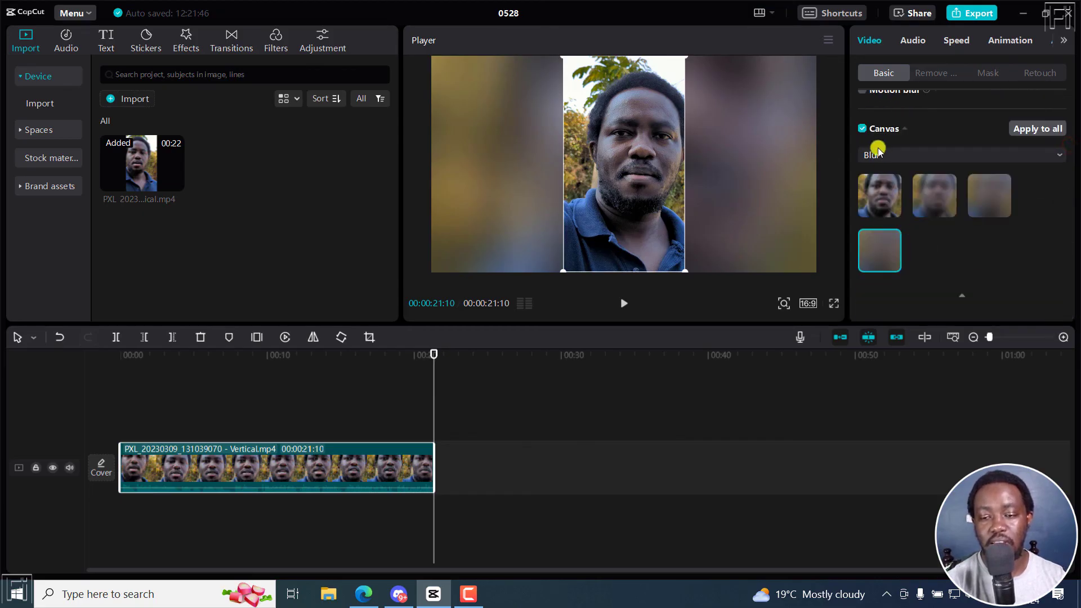
pyautogui.moveTo(505, 481)
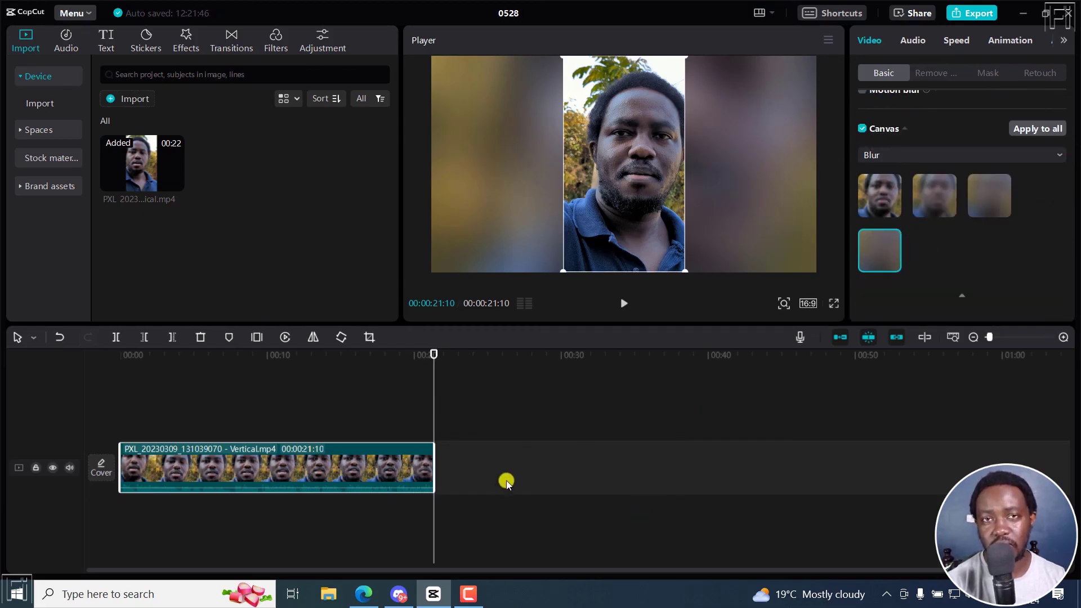